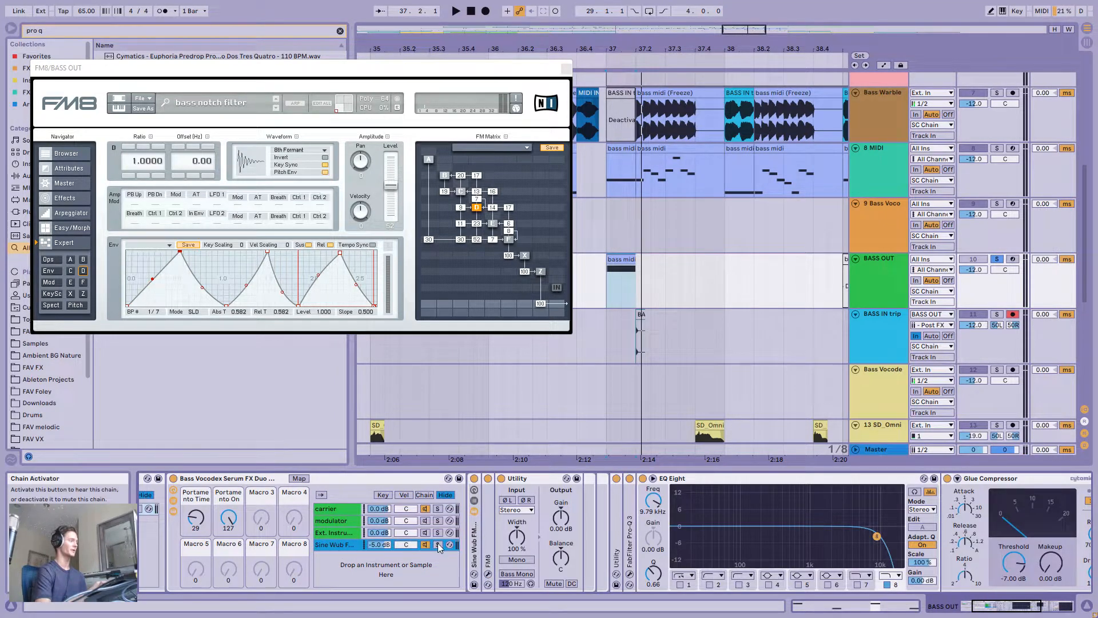
Step: Open the IL Vocodex plugin window on the BASS OUT track's device chain
{"action": "left_click", "coordinate": [437, 544]}
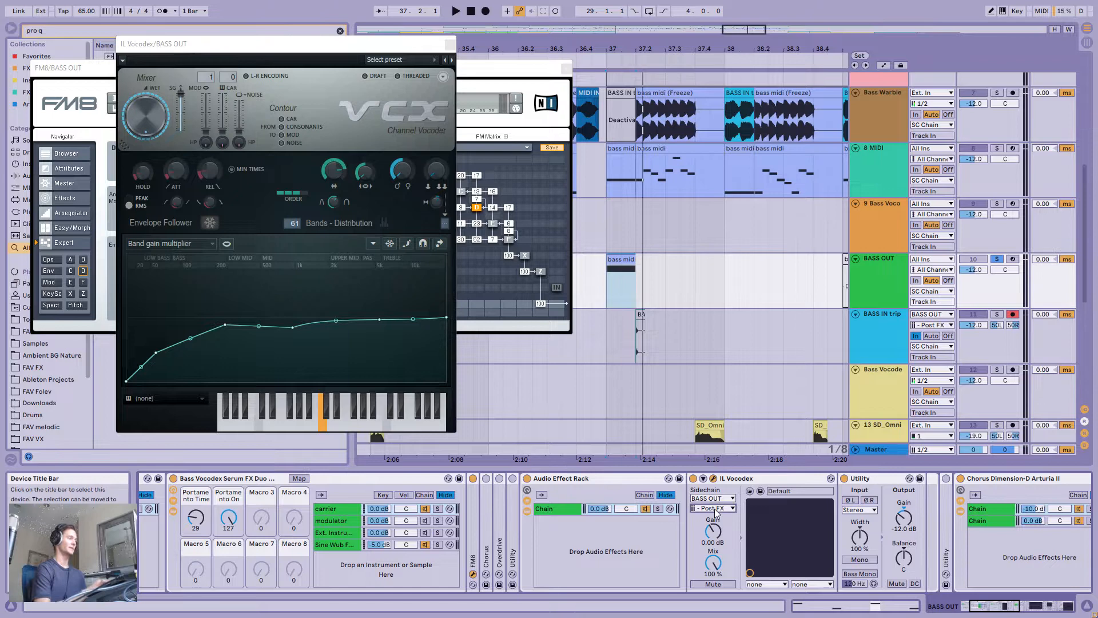
Step: Show IL Vocodex's sidechain sources: the vocoder rack's carrier, modulator and chain outputs
{"action": "left_click", "coordinate": [712, 508]}
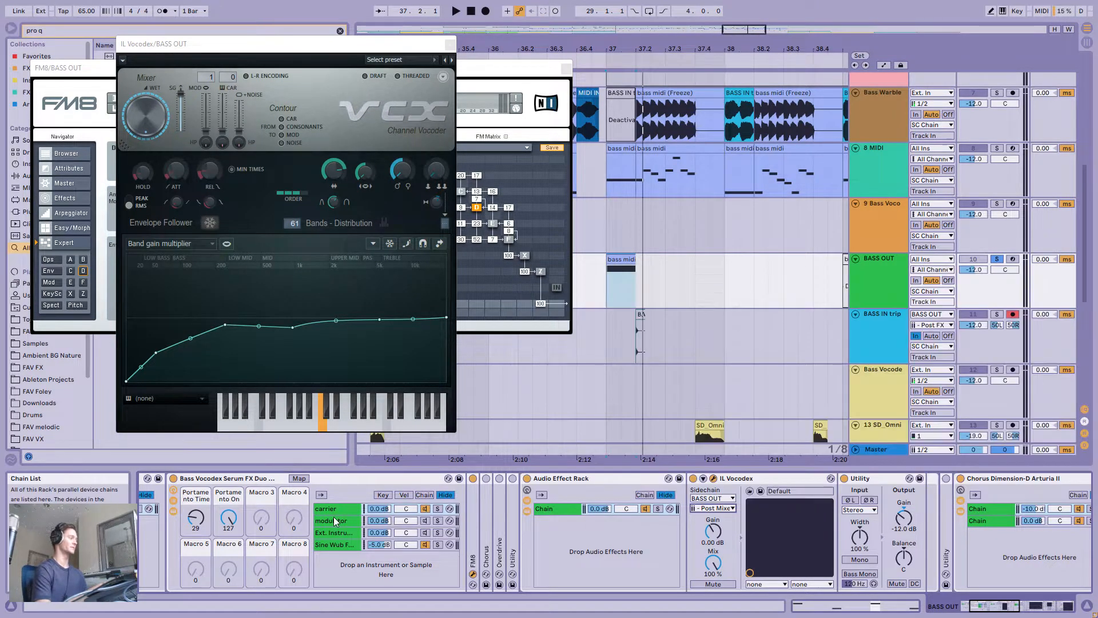
{"action": "left_click", "coordinate": [323, 508]}
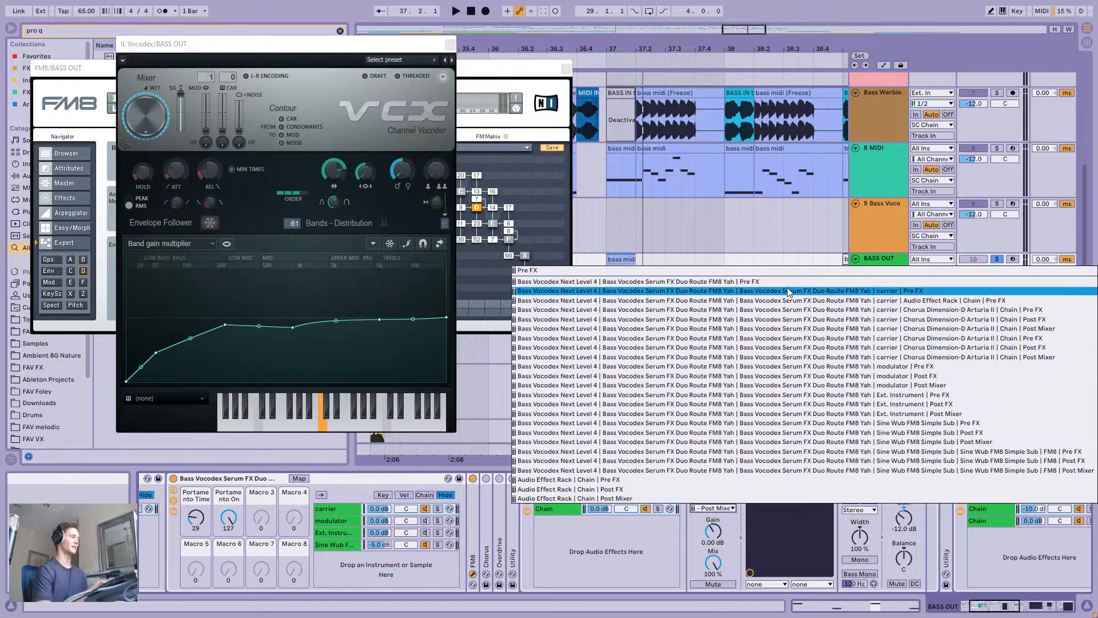
{"action": "left_click", "coordinate": [574, 499]}
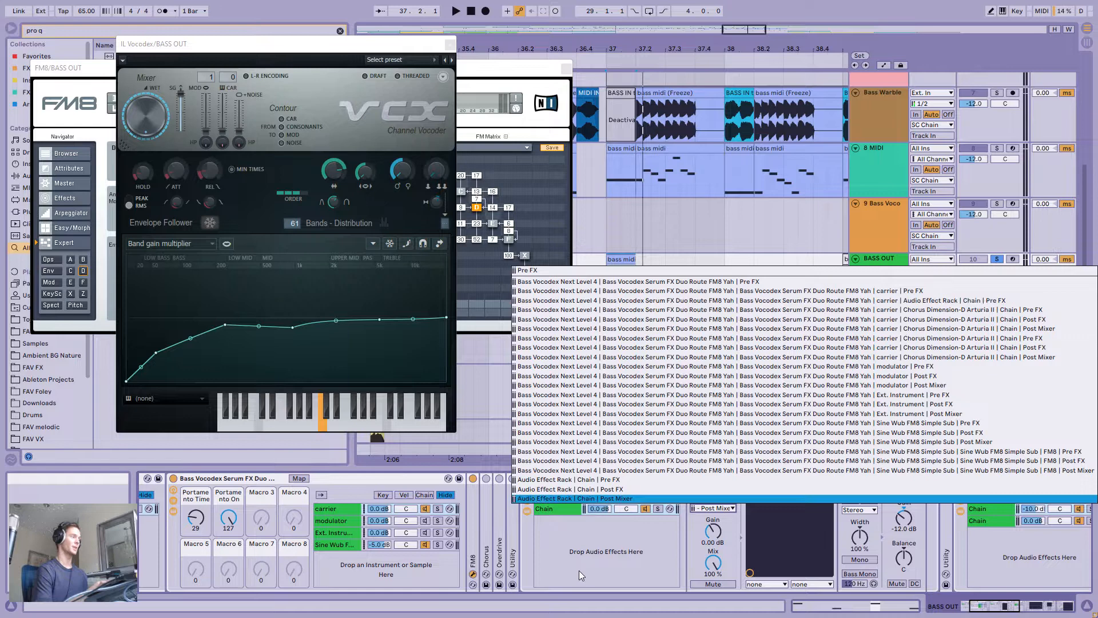